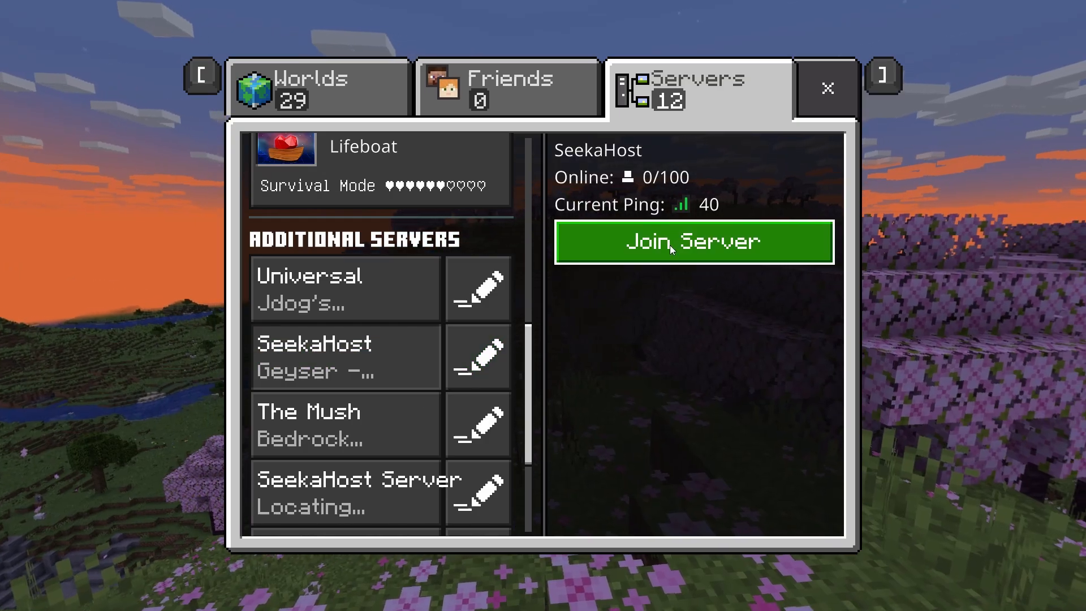
# Step: Join the SeekaHost server from the Bedrock Servers list
pyautogui.click(692, 242)
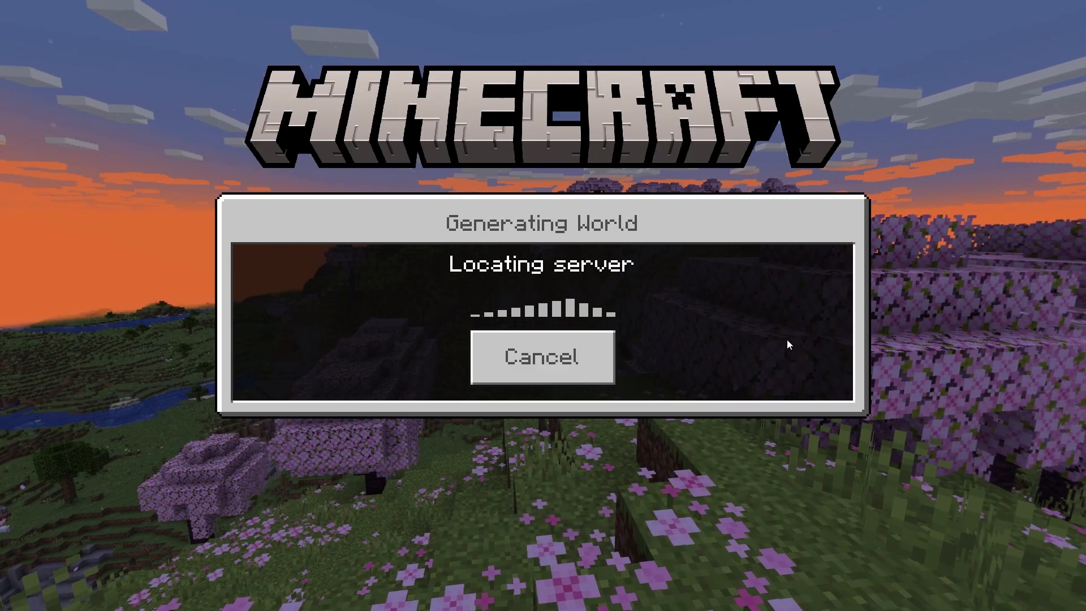
pyautogui.moveTo(674, 322)
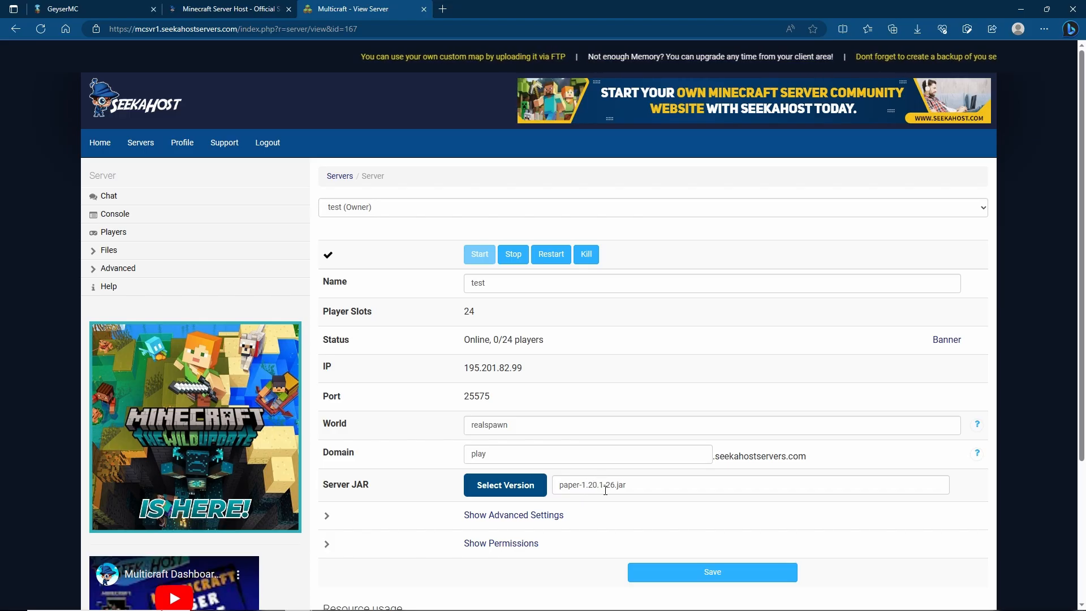
# Step: Download the Paper/Spigot builds of Geyser and Floodgate from GeyserMC, then return to the hosting panel
pyautogui.click(83, 8)
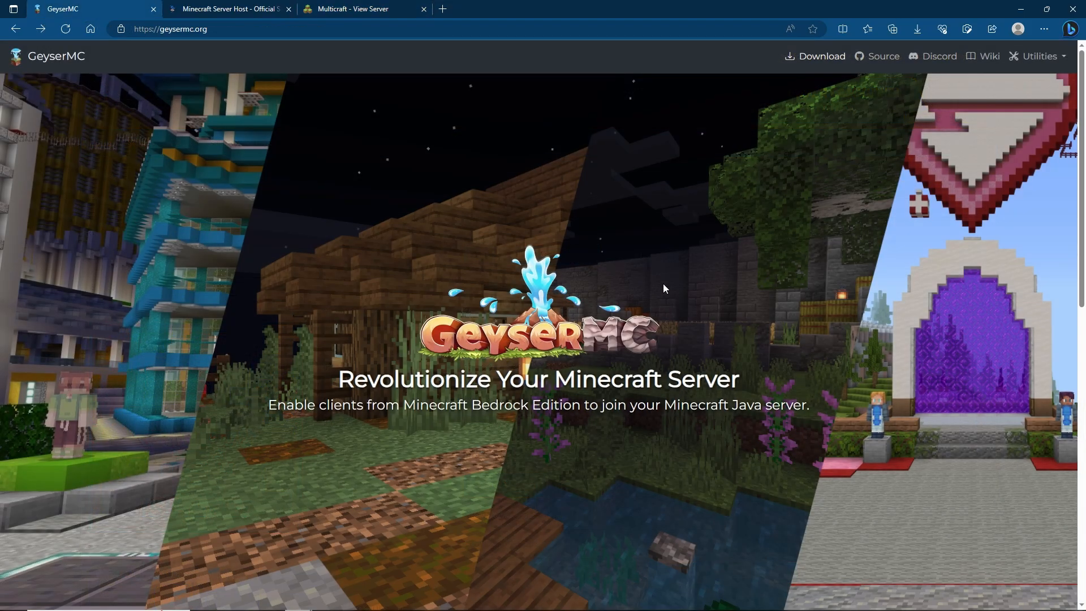
pyautogui.moveTo(613, 247)
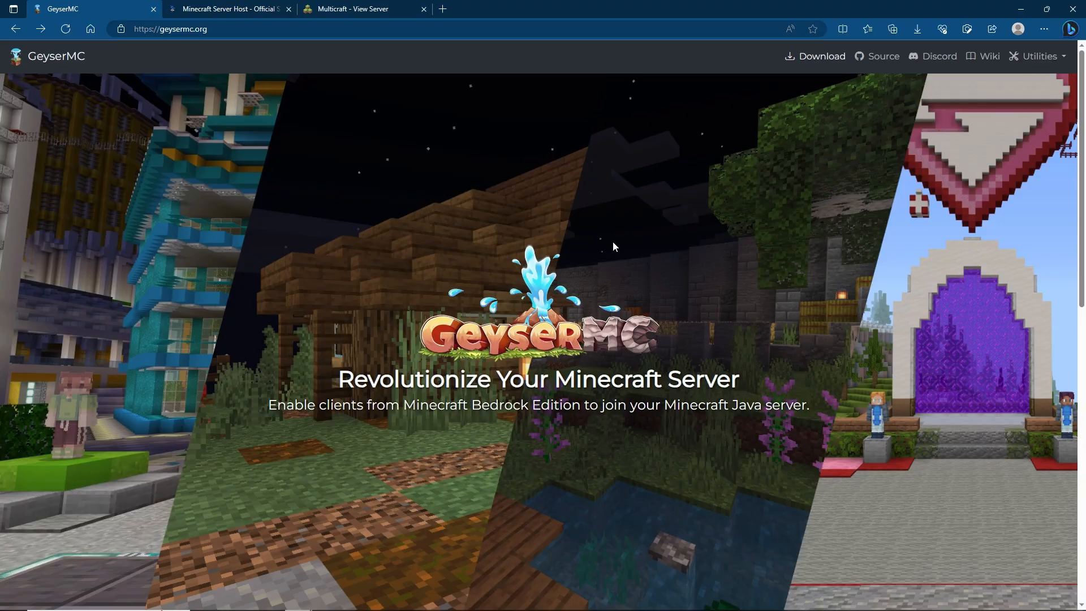
pyautogui.moveTo(792, 105)
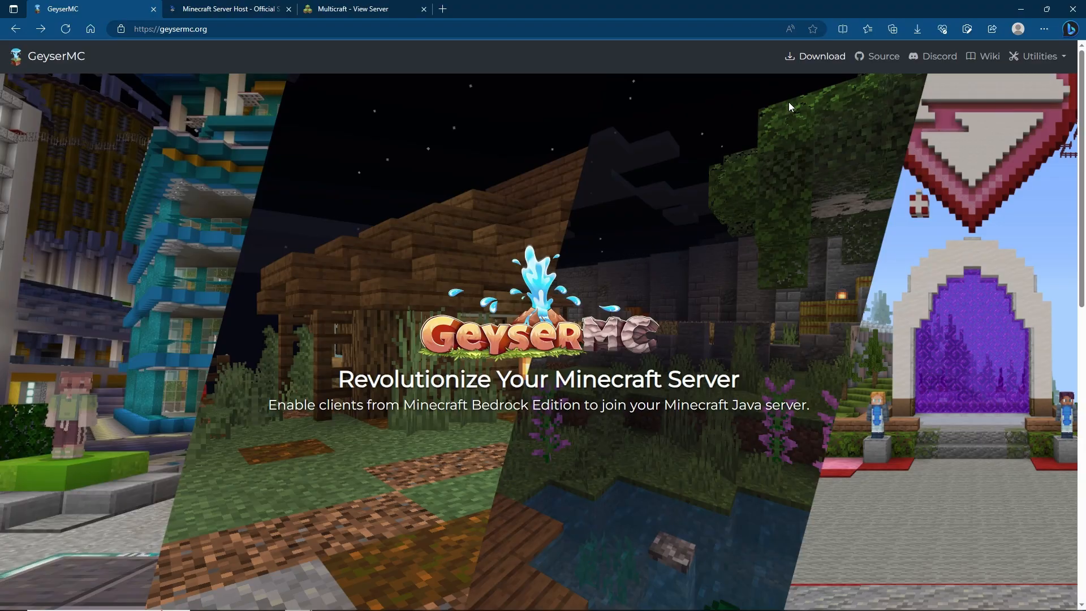
pyautogui.moveTo(815, 61)
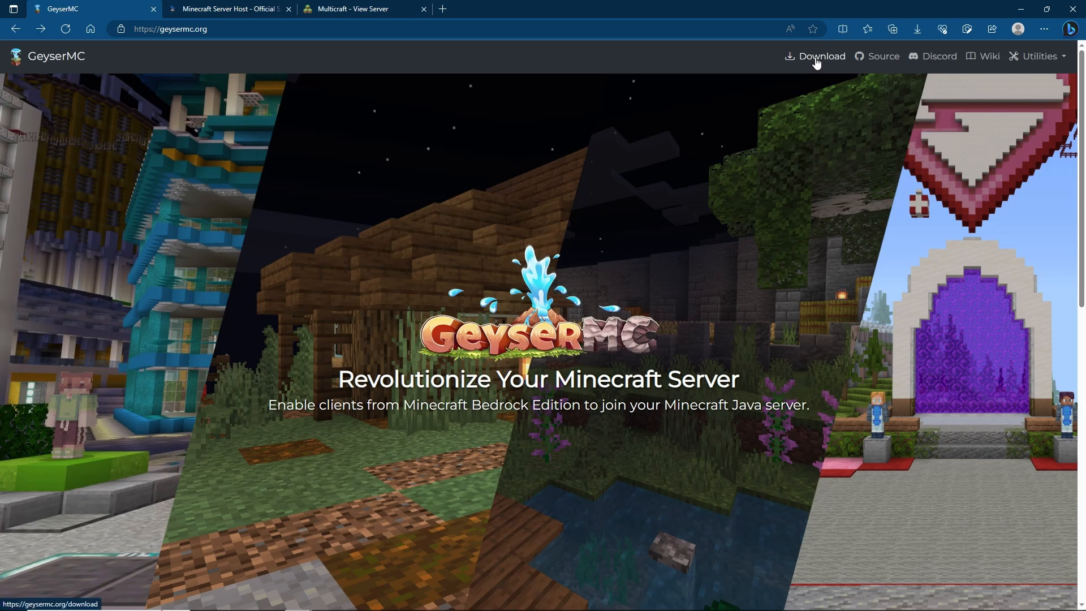
pyautogui.click(821, 57)
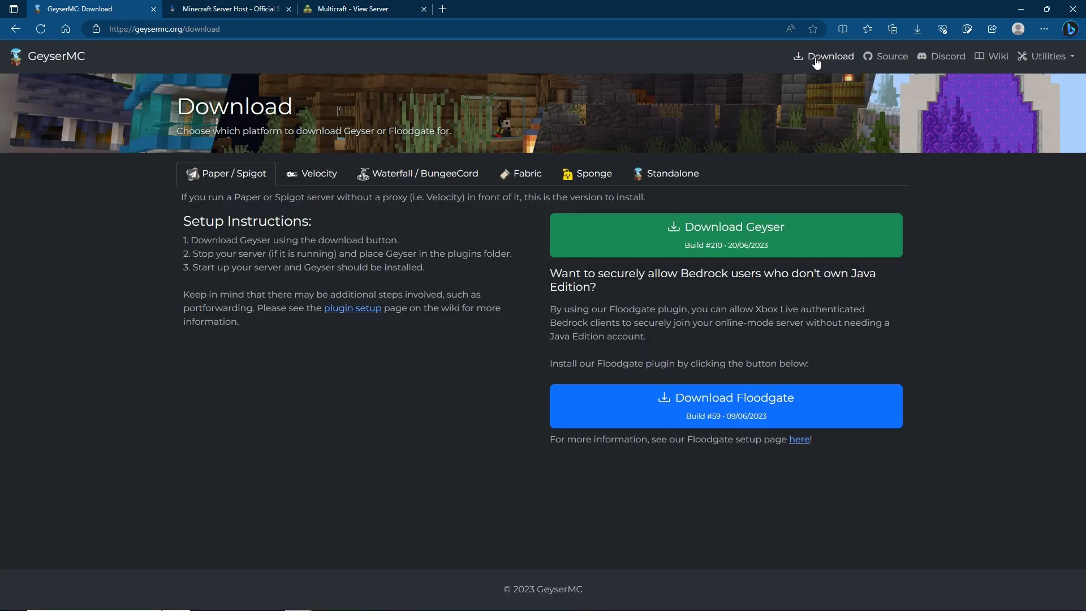
pyautogui.moveTo(778, 414)
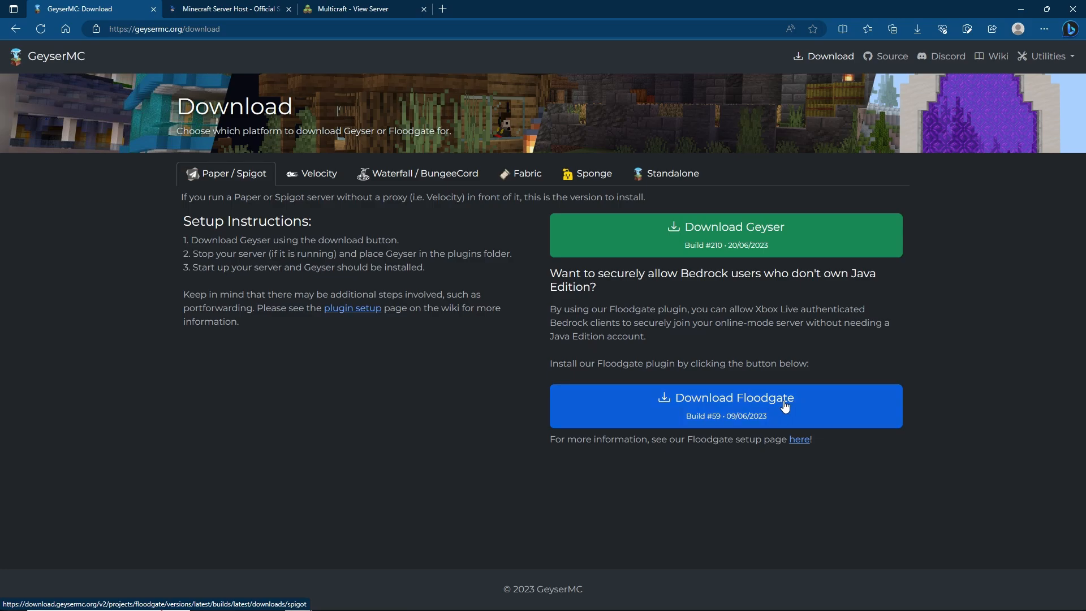
pyautogui.moveTo(756, 385)
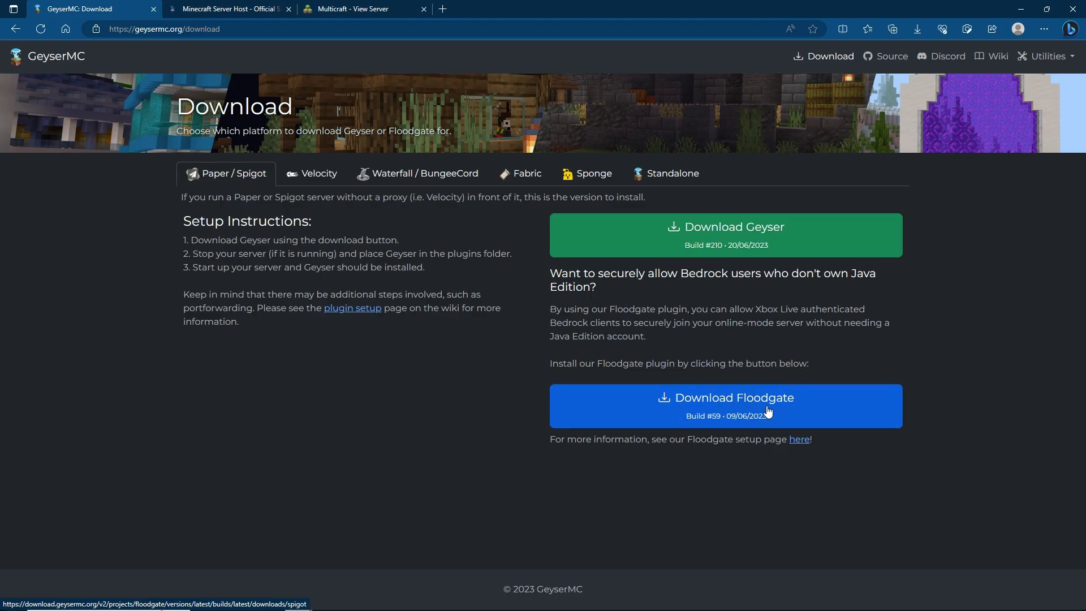
pyautogui.click(725, 235)
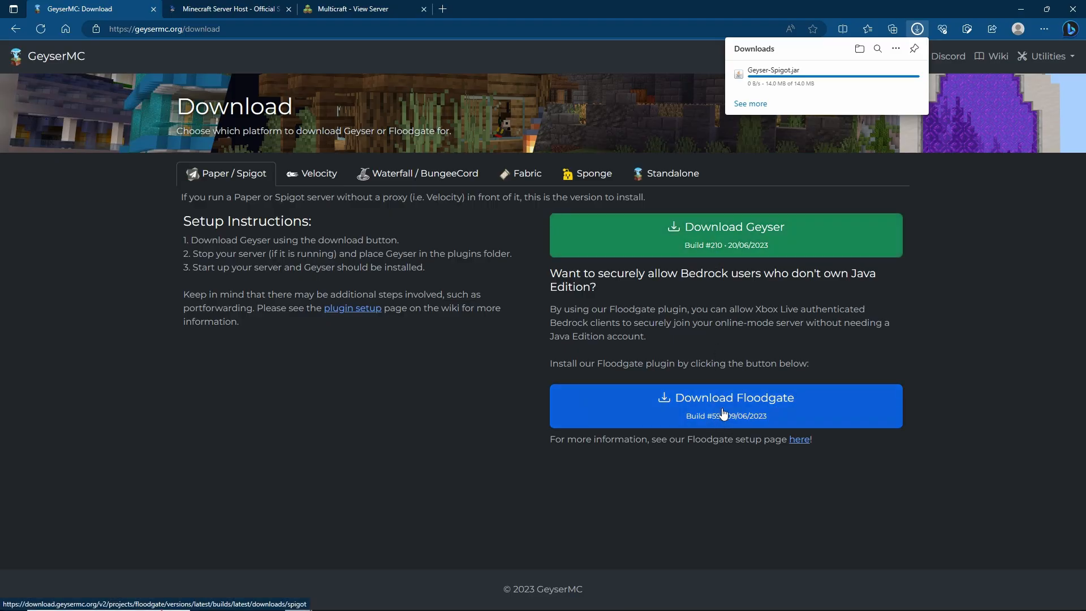
pyautogui.click(725, 406)
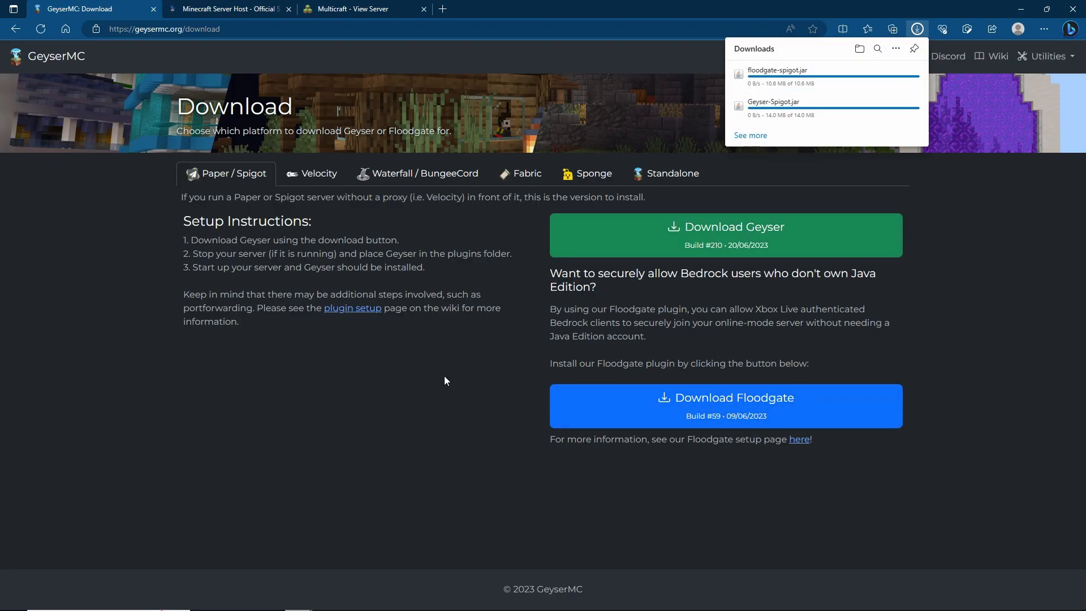
pyautogui.click(359, 9)
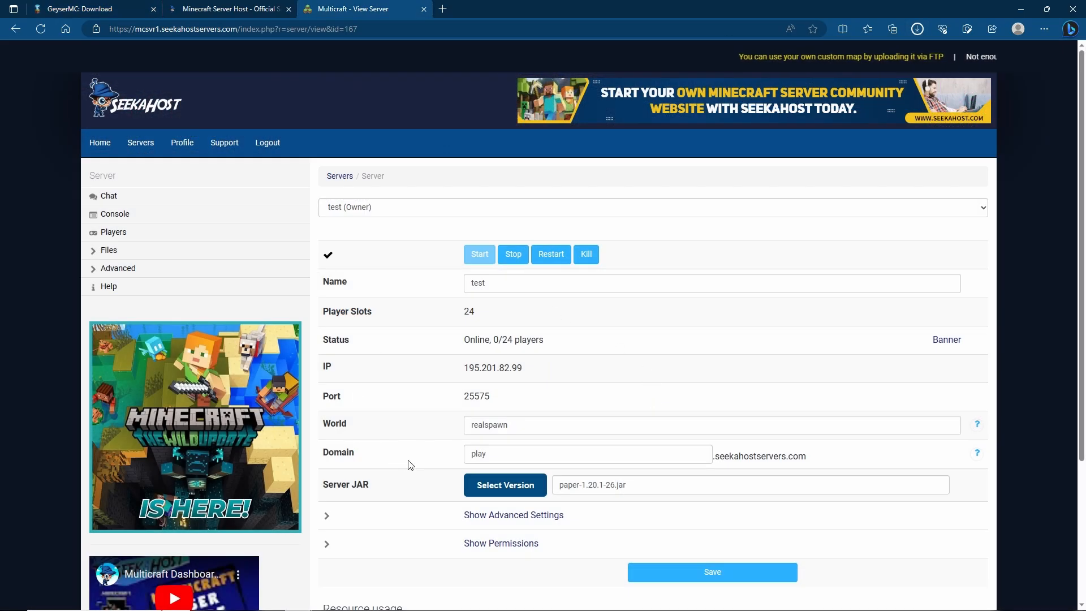
pyautogui.click(109, 250)
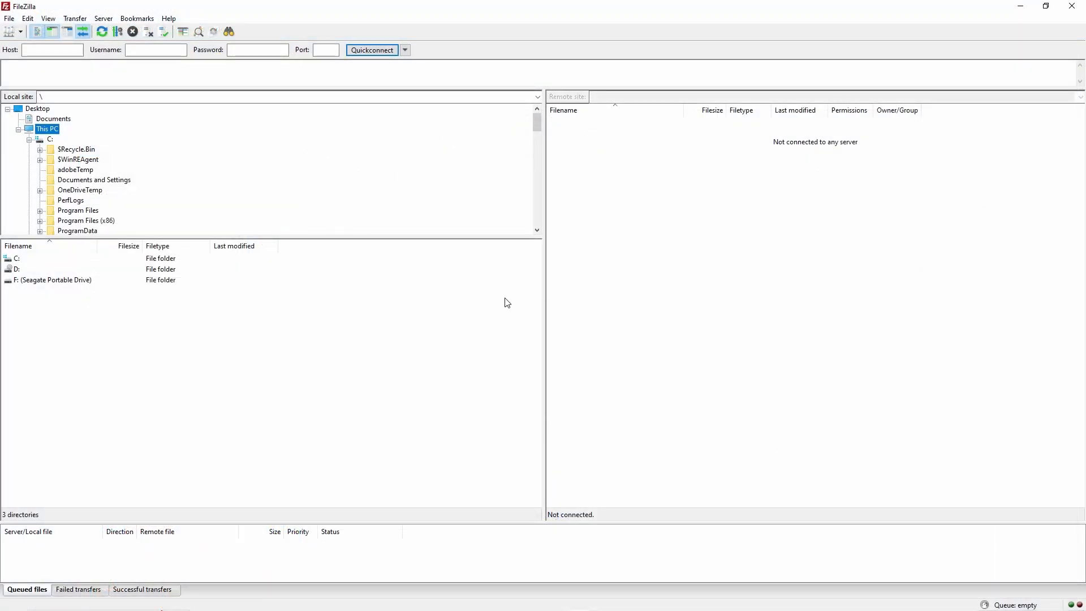
pyautogui.moveTo(588, 319)
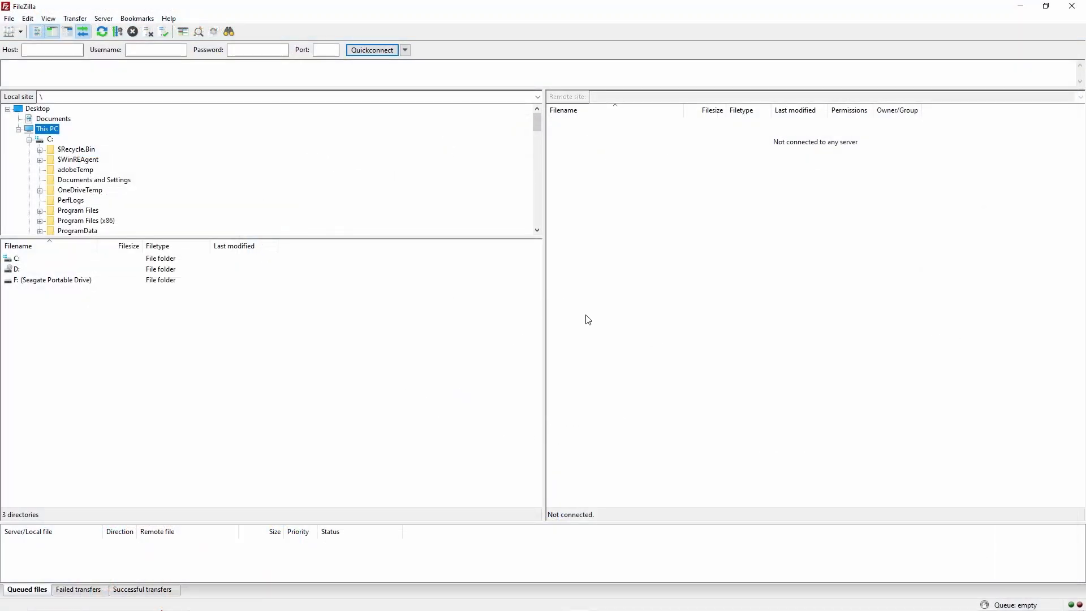
pyautogui.moveTo(566, 338)
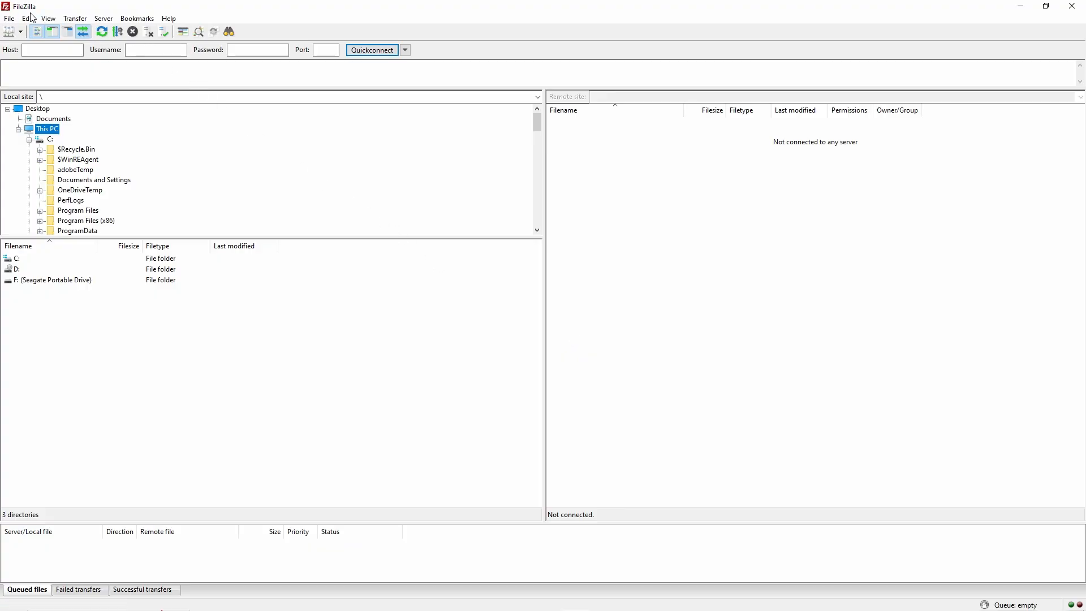
pyautogui.moveTo(301, 376)
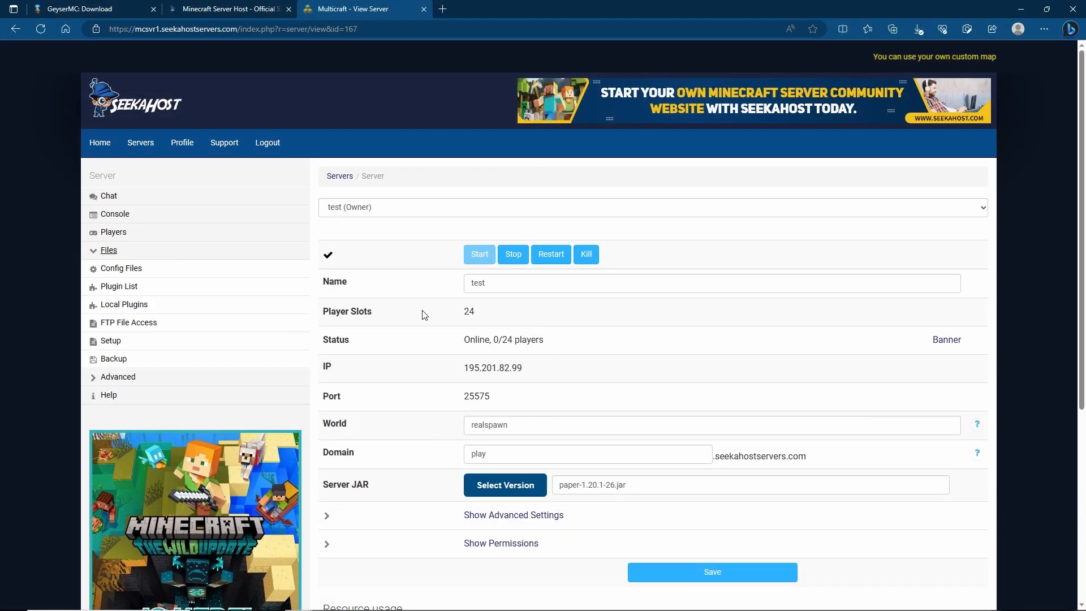
pyautogui.moveTo(127, 323)
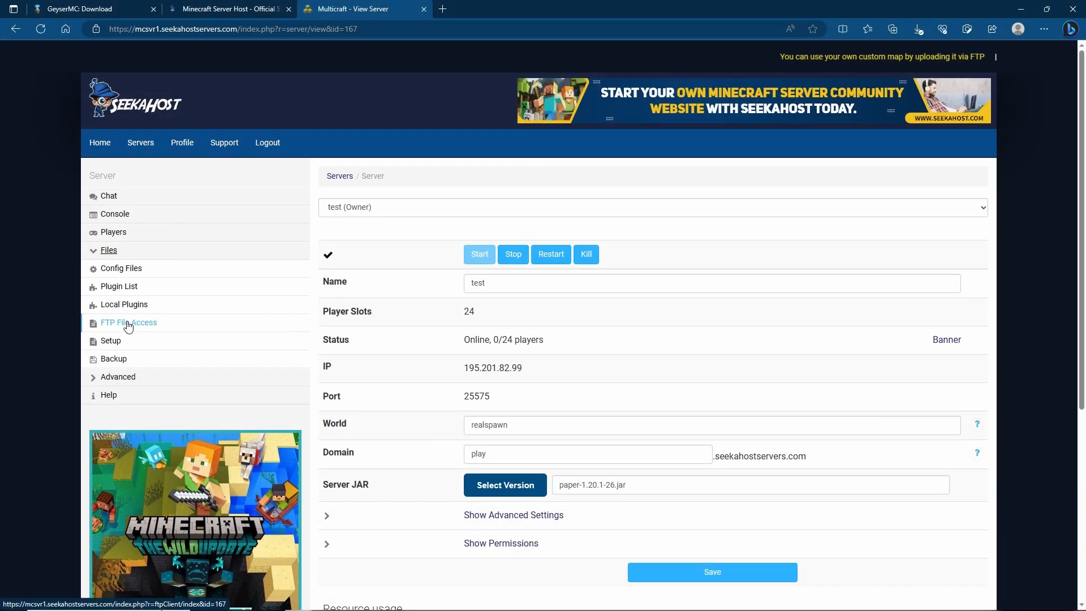
# Step: Show the test server's FTP Server Login page with address, port and username
pyautogui.click(127, 322)
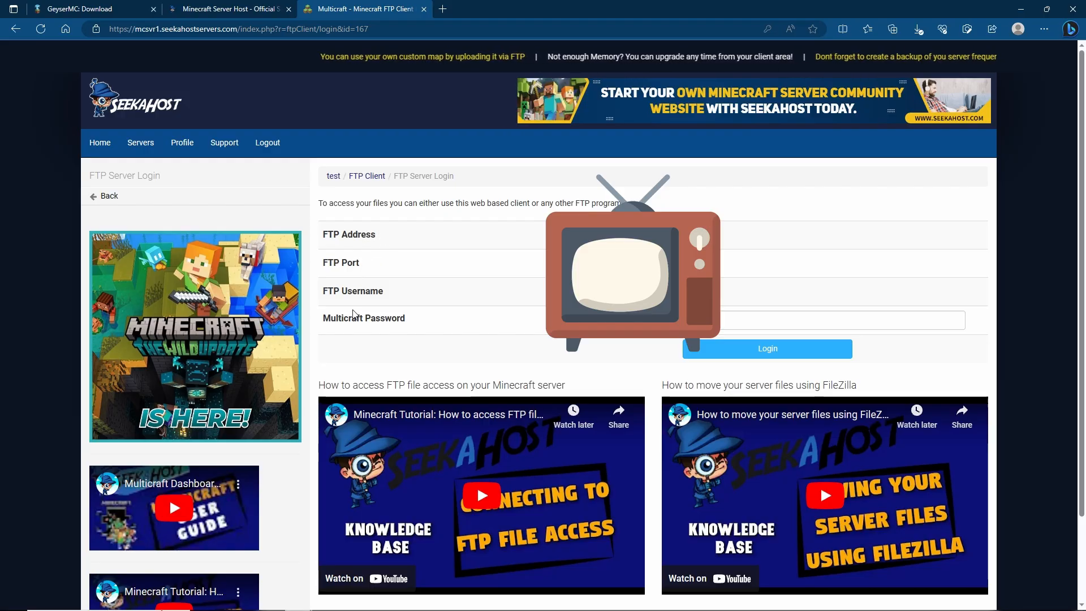
pyautogui.moveTo(342, 319)
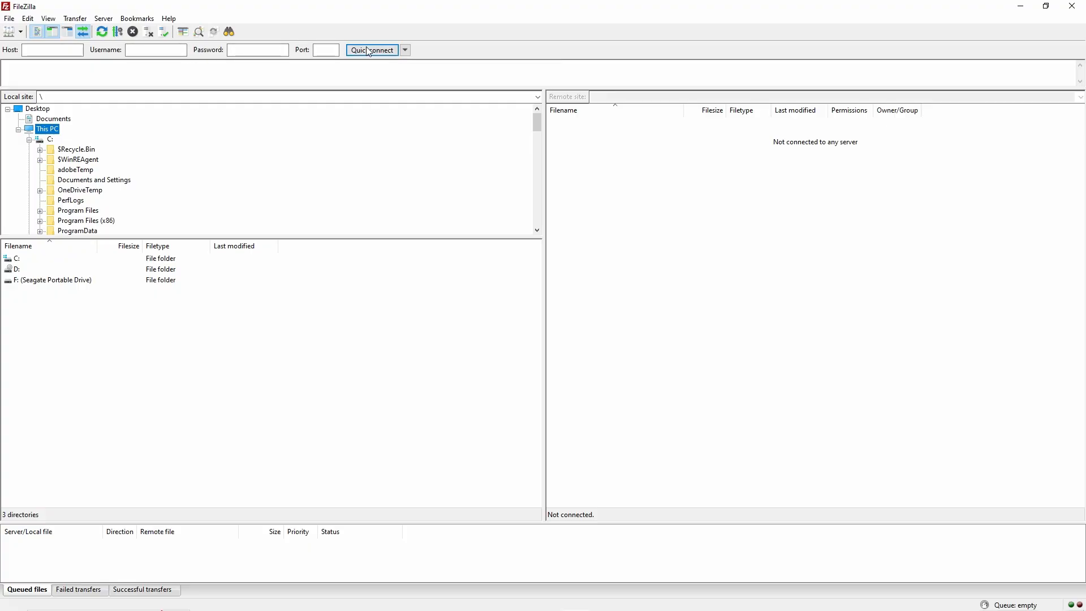
# Step: Connect over FTP, enter the remote plugins folder and select Geyser-Spigot.jar in Downloads
pyautogui.click(372, 49)
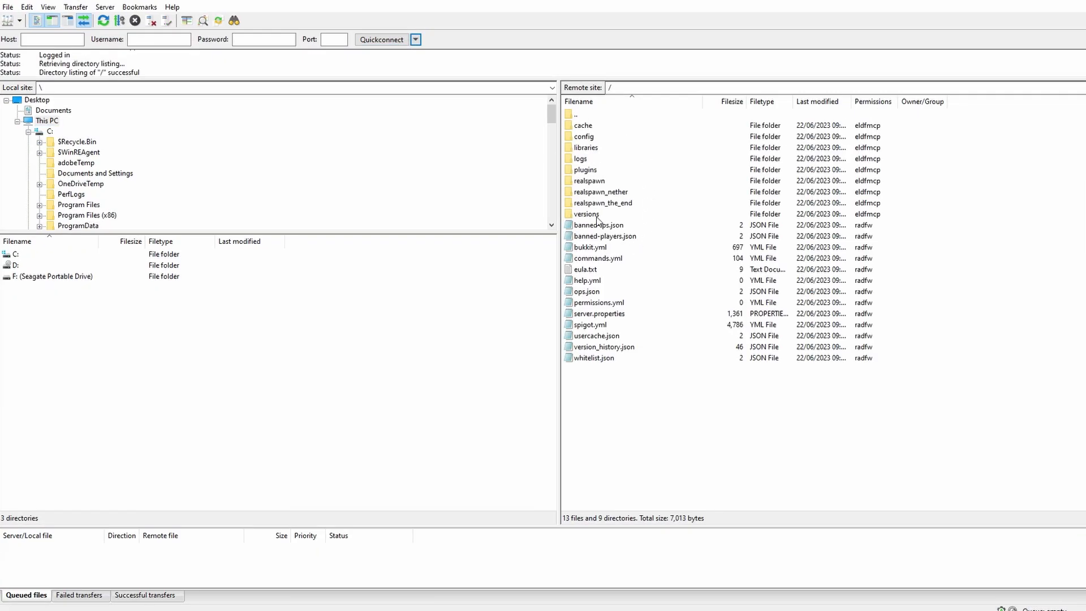
pyautogui.moveTo(588, 128)
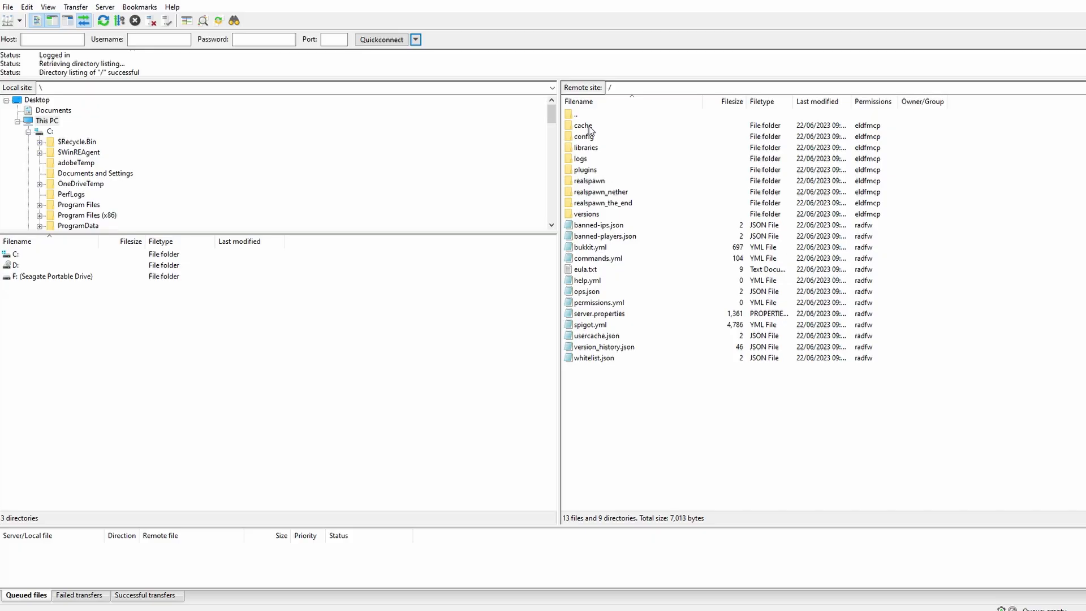
pyautogui.moveTo(606, 247)
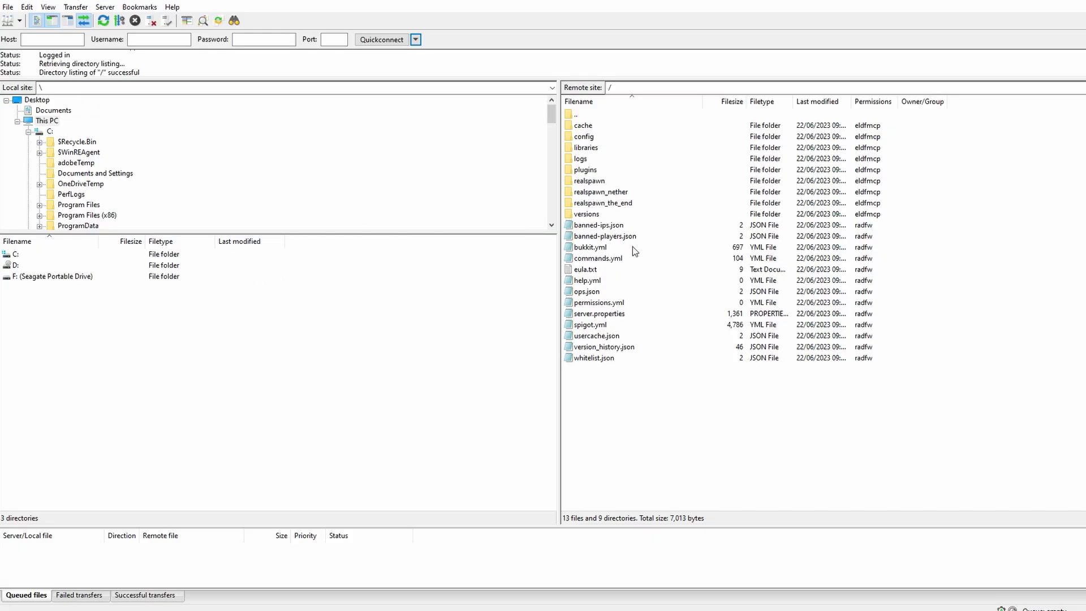
pyautogui.moveTo(601, 175)
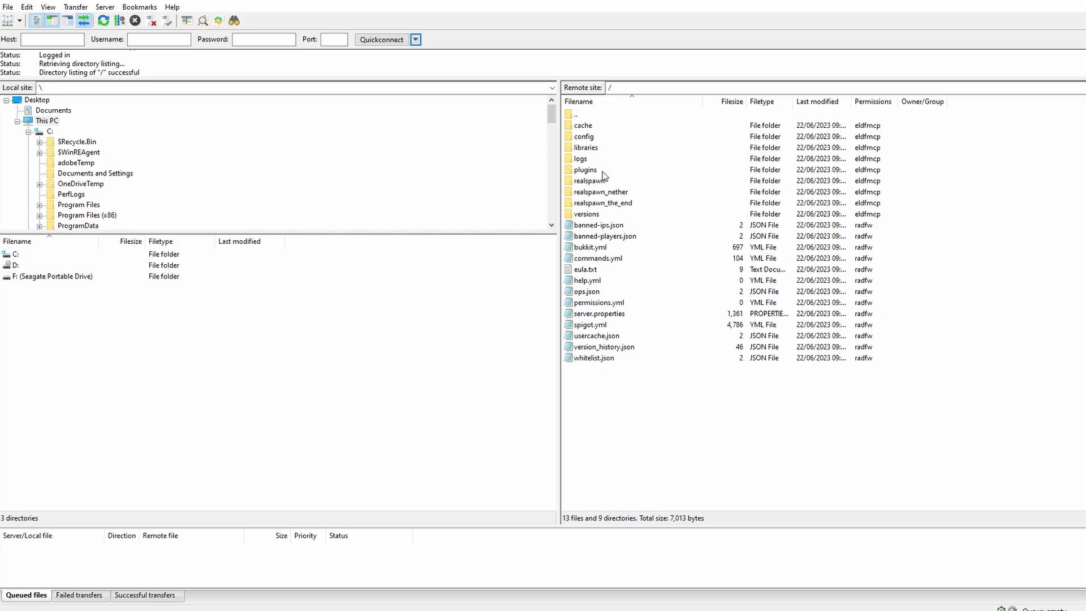
pyautogui.click(585, 170)
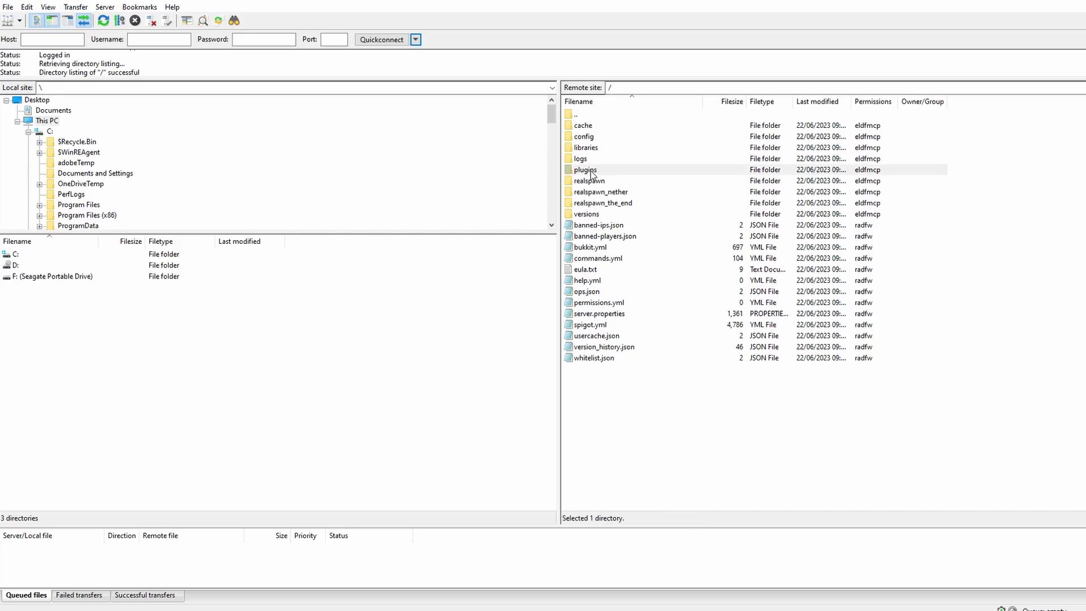
pyautogui.doubleClick(585, 170)
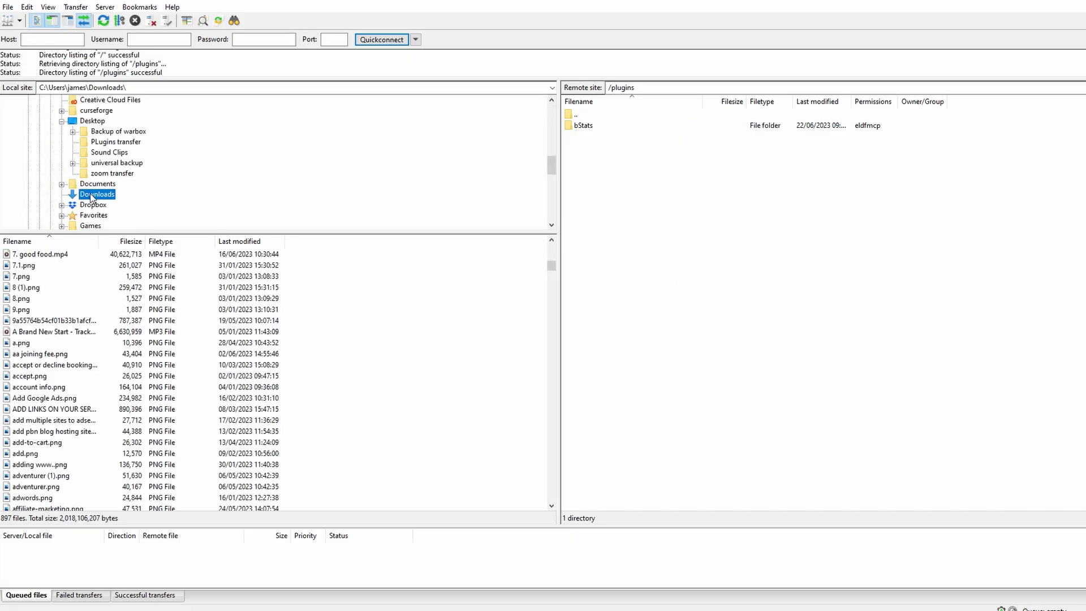
pyautogui.scroll(-3)
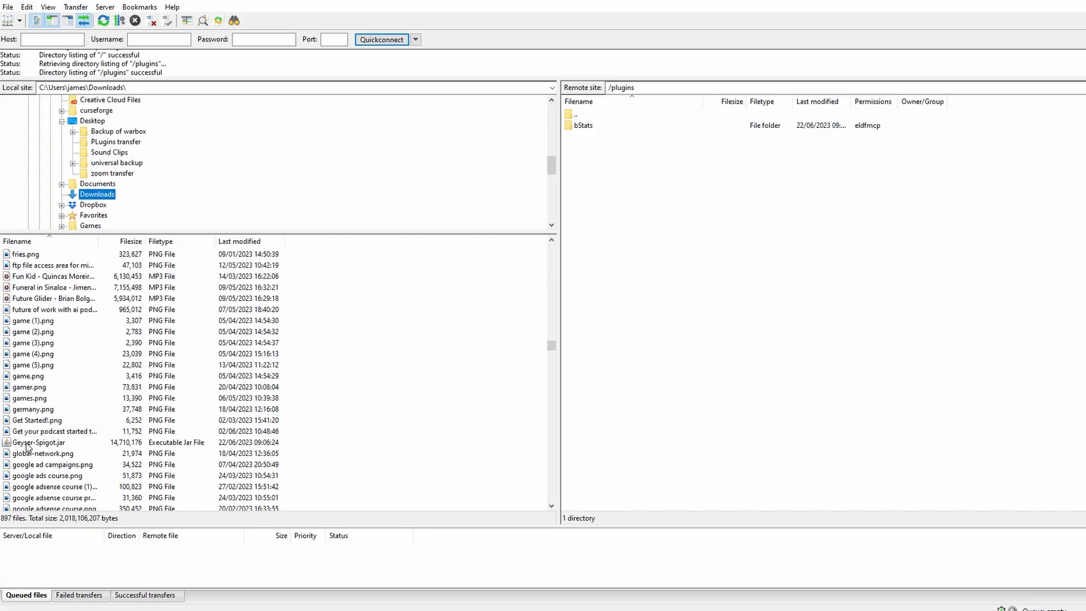
pyautogui.click(39, 442)
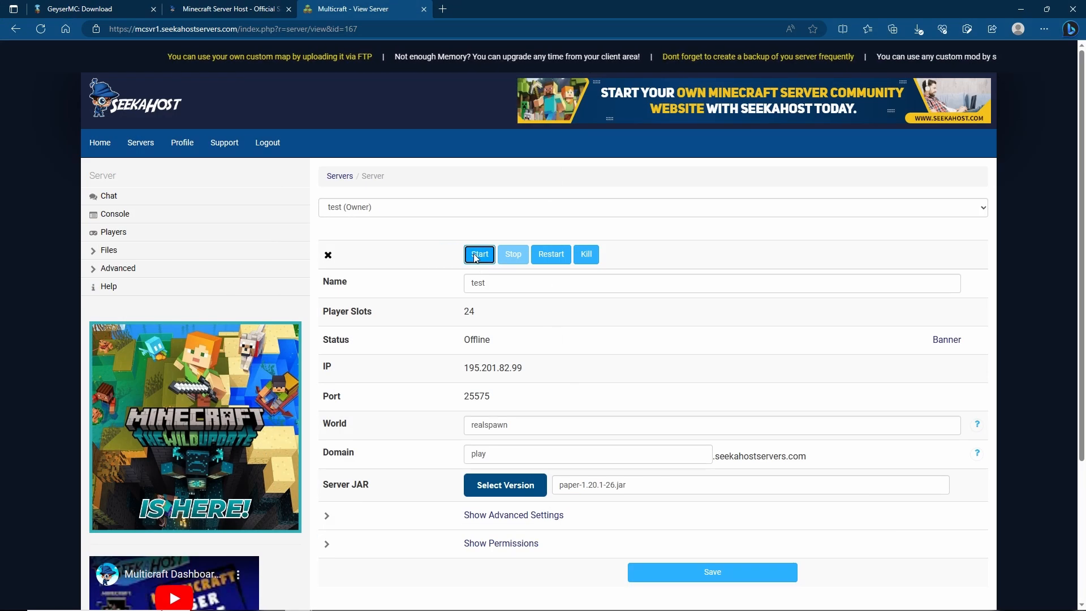
# Step: Attempt to start the server and copy its port number 25575
pyautogui.click(477, 255)
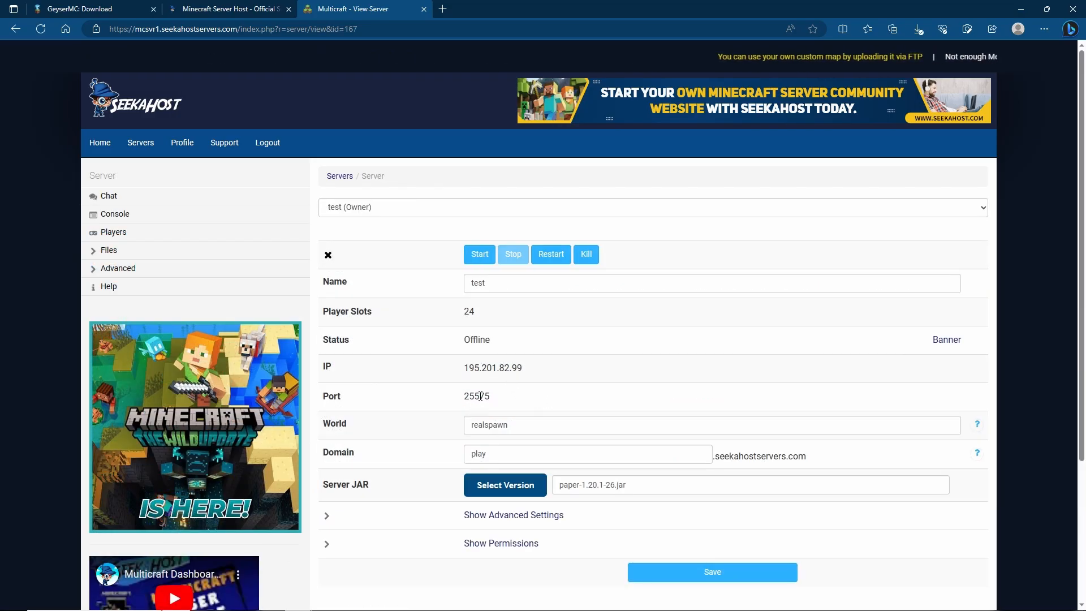
pyautogui.click(109, 250)
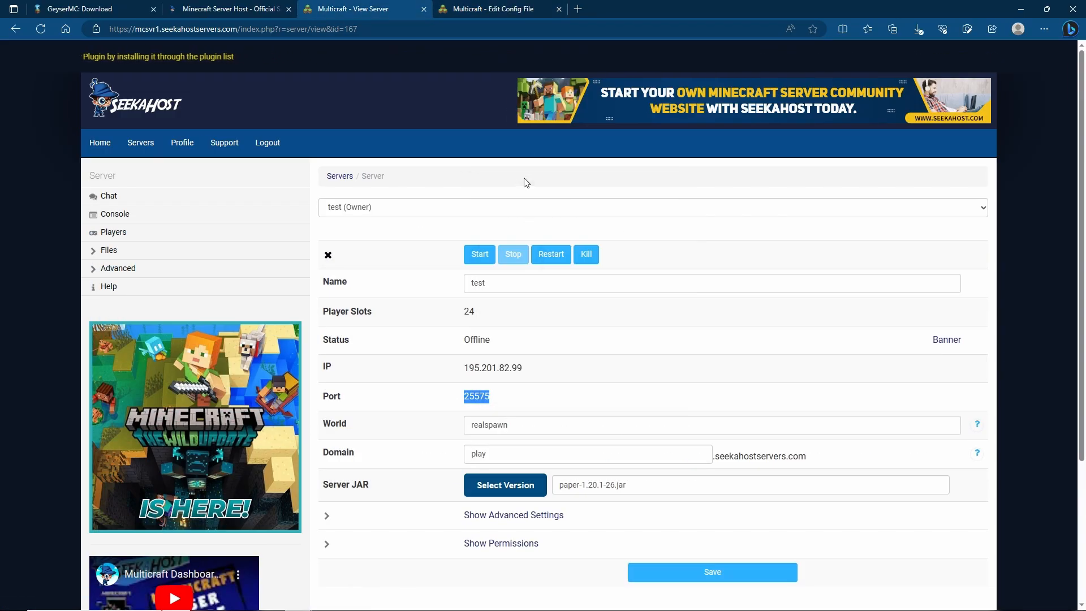
# Step: Replace the bedrock port 19132 with 25575 in config.yml and review the file further down
pyautogui.click(494, 9)
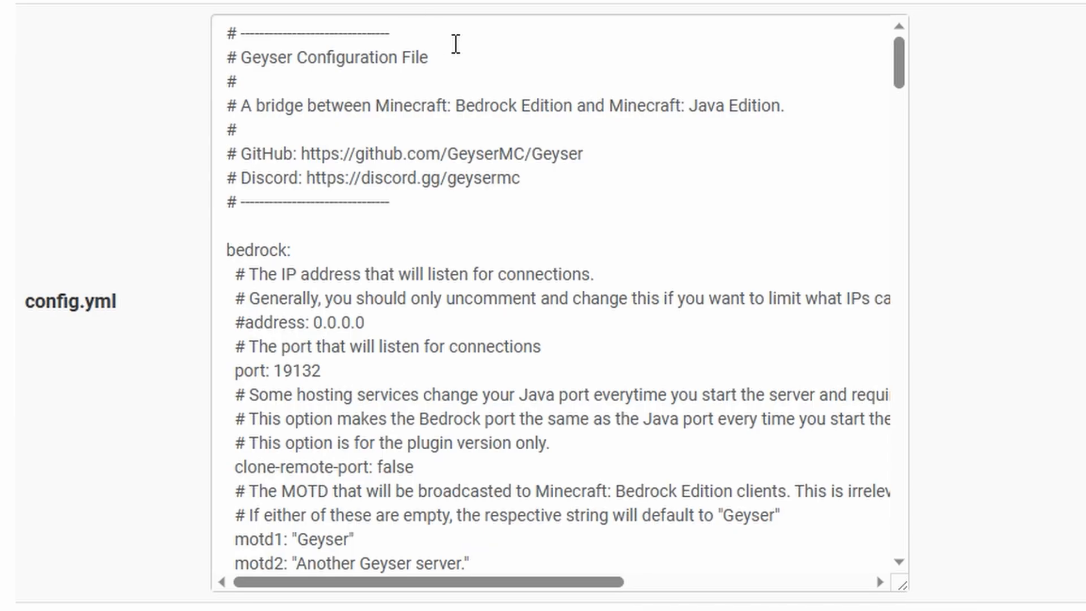
pyautogui.doubleClick(284, 370)
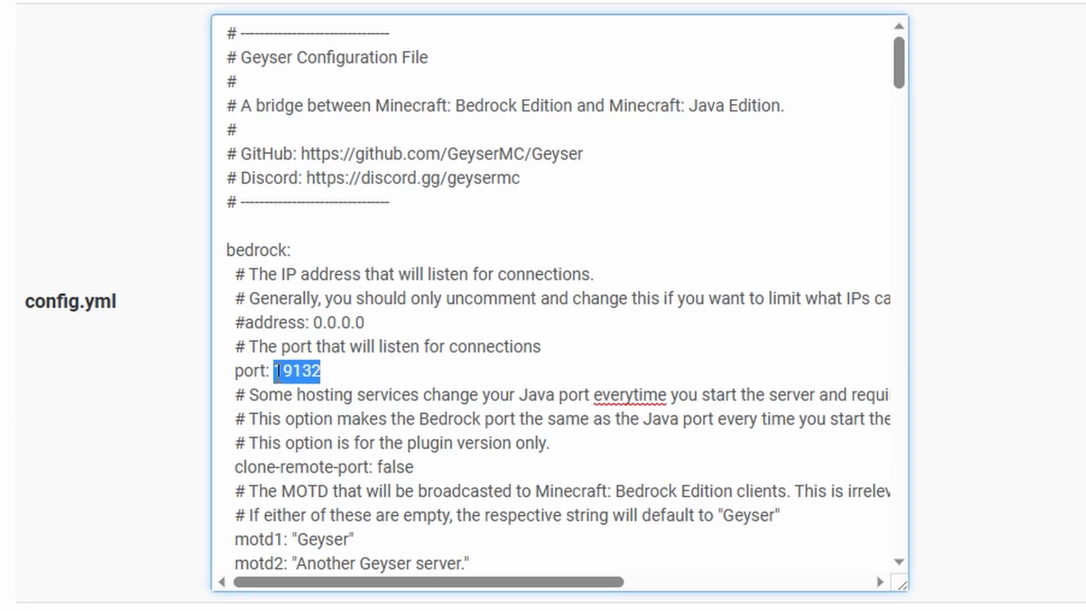
pyautogui.write('25575')
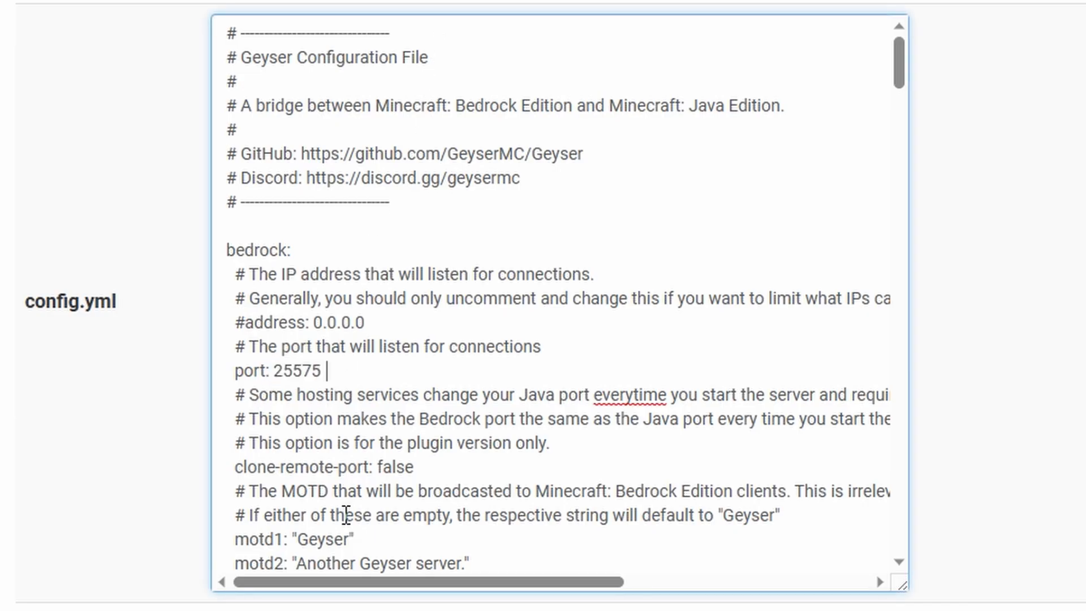
pyautogui.click(271, 363)
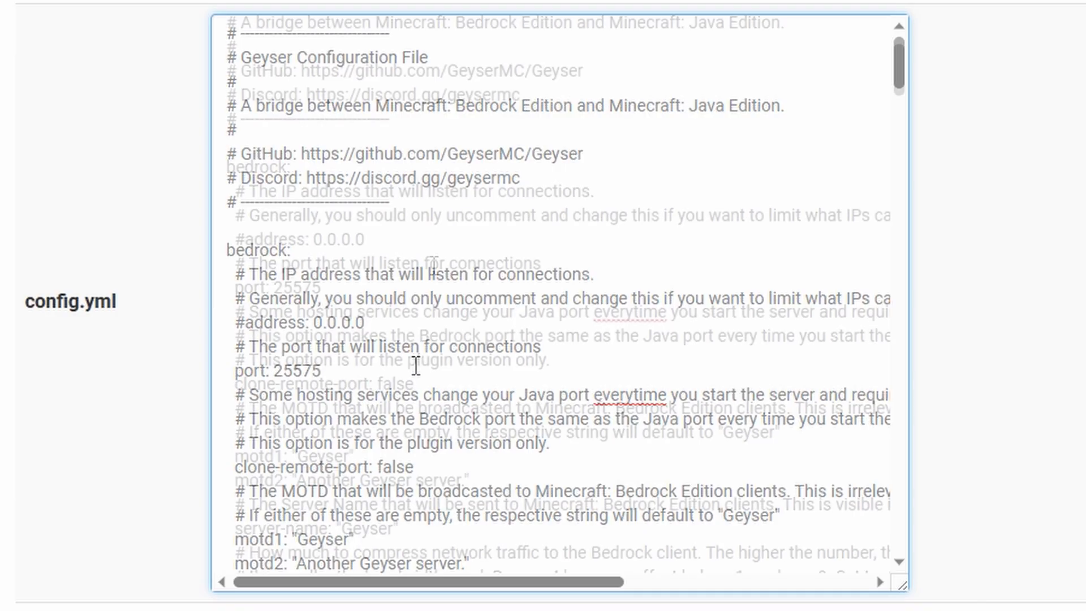
pyautogui.scroll(-3)
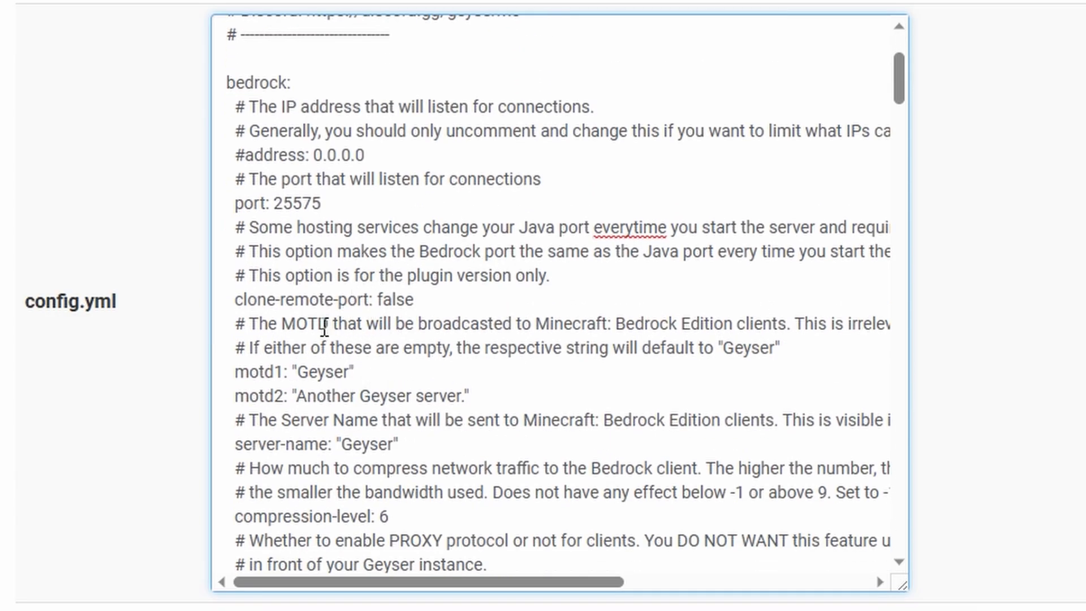
pyautogui.moveTo(766, 326)
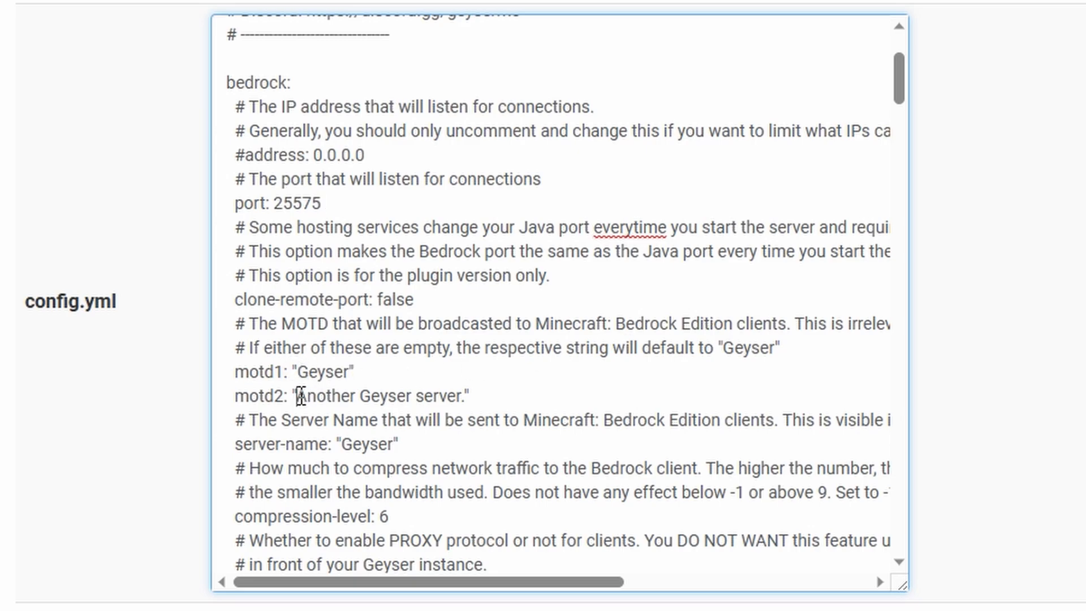
pyautogui.doubleClick(378, 396)
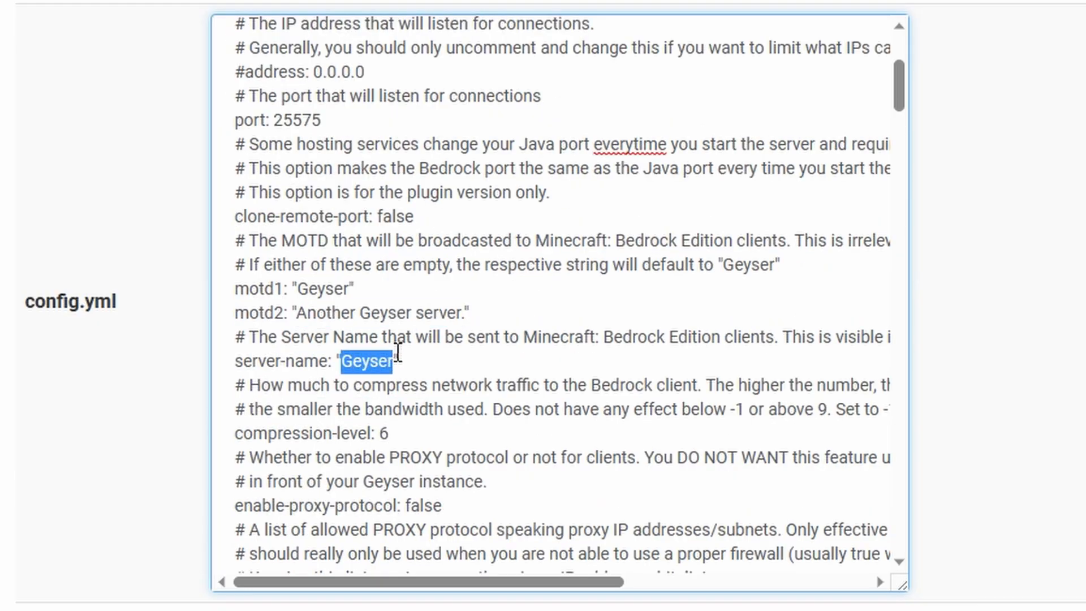
pyautogui.scroll(-3)
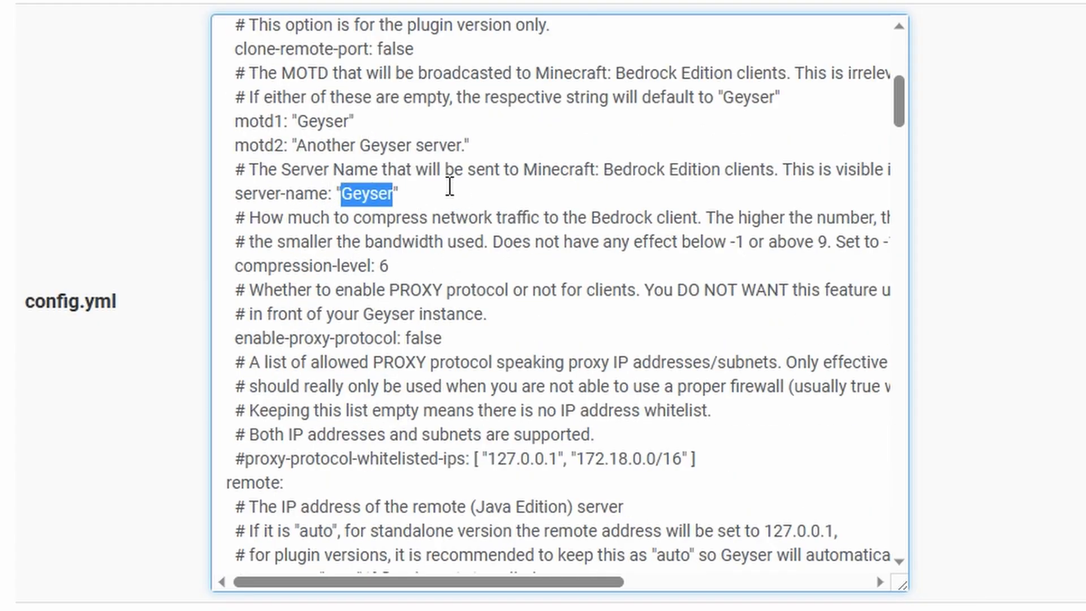
pyautogui.scroll(-3)
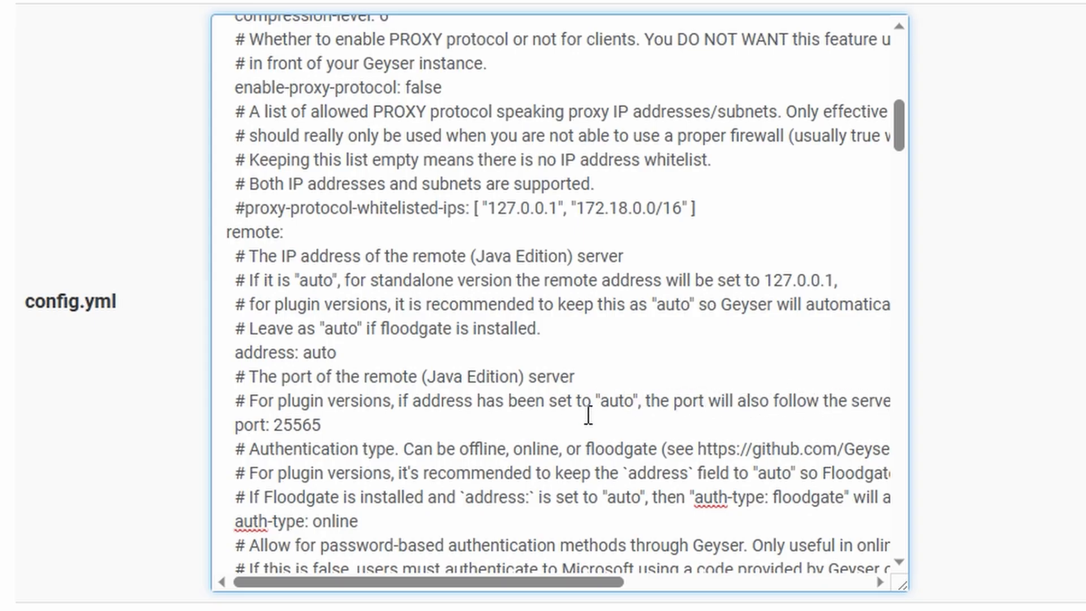
# Step: Change the remote auth-type from online to floodgate in config.yml
pyautogui.doubleClick(297, 424)
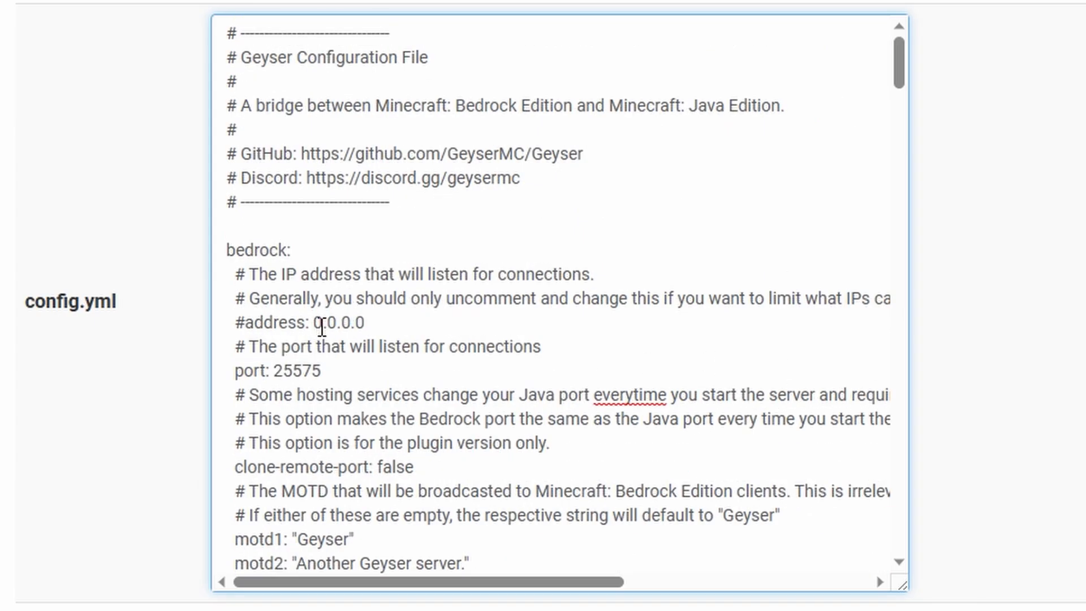
pyautogui.doubleClick(338, 322)
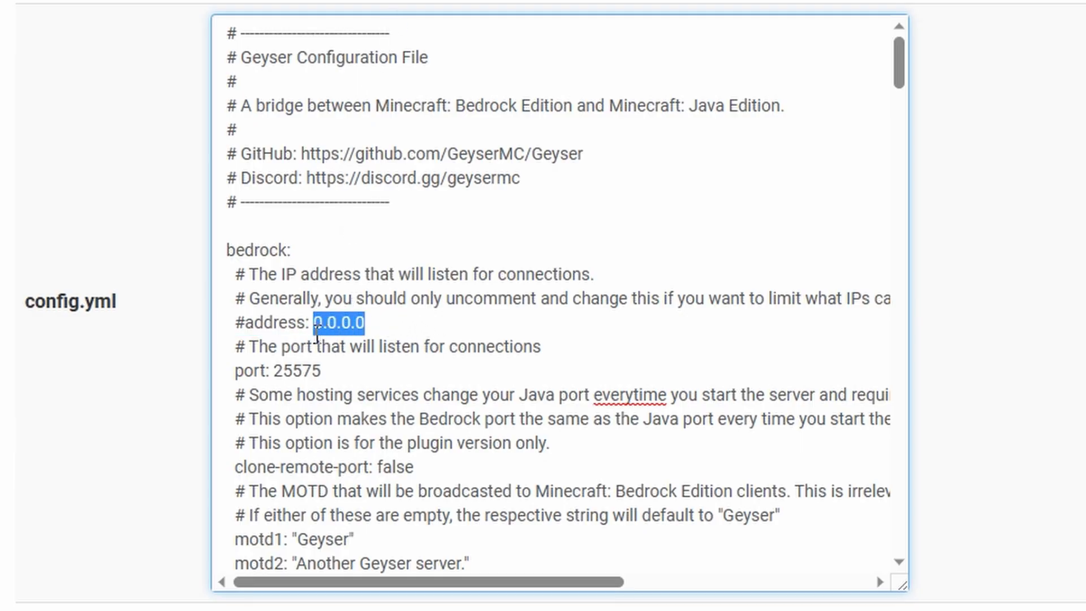
pyautogui.scroll(-3)
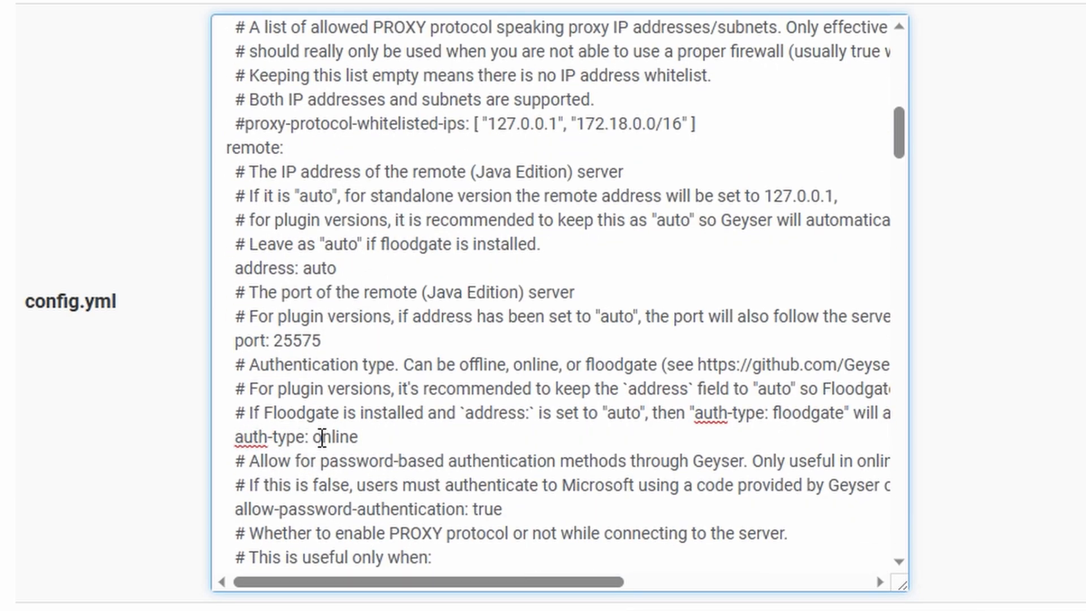
pyautogui.write('f')
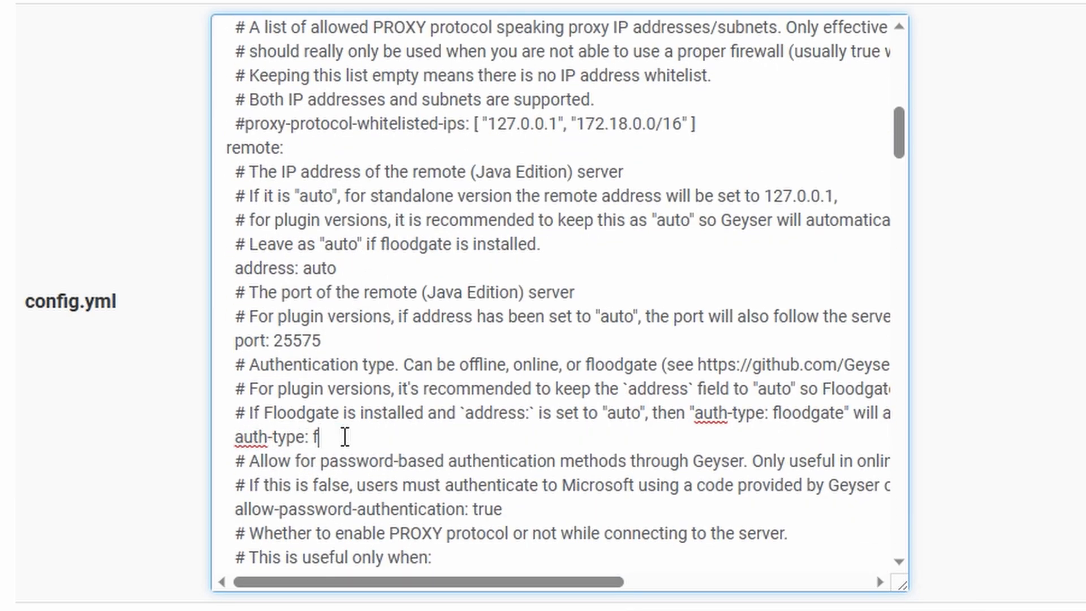
pyautogui.write('loodgate')
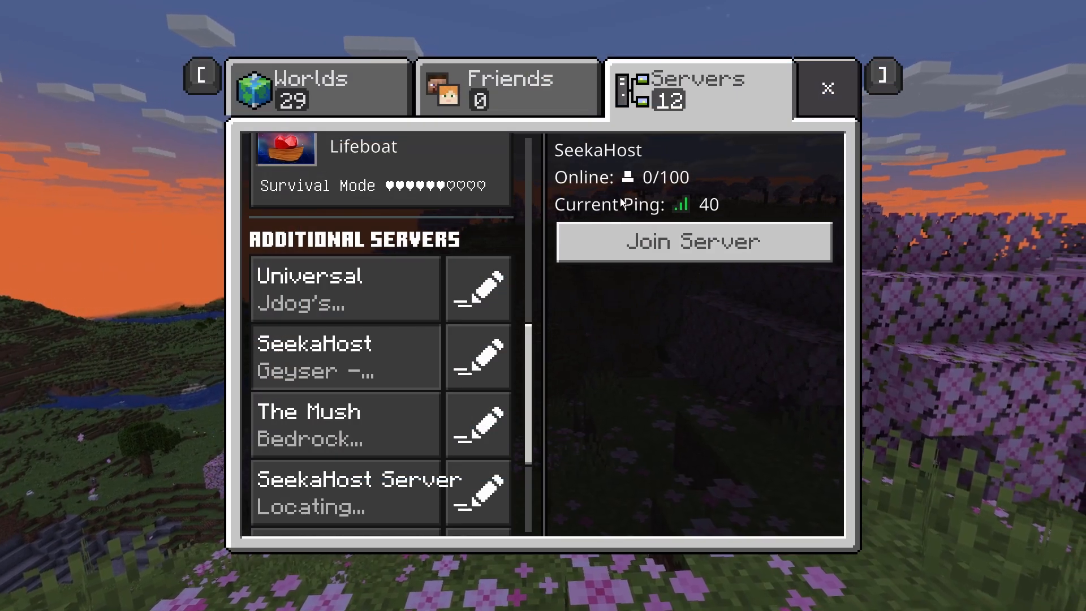
pyautogui.moveTo(693, 242)
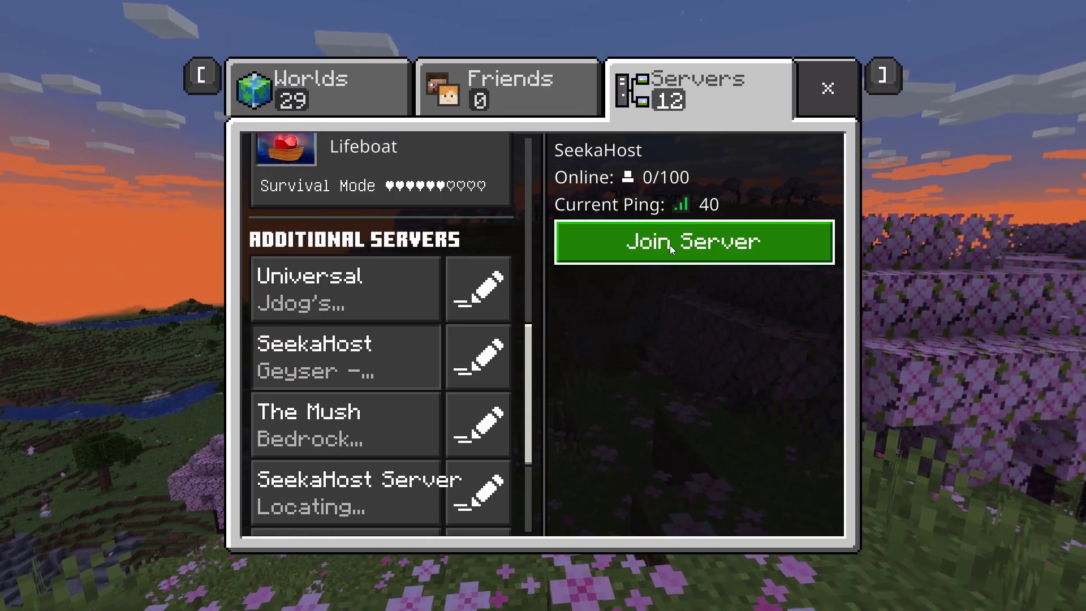
# Step: Join the SeekaHost server and spawn on its sandy beach
pyautogui.click(693, 242)
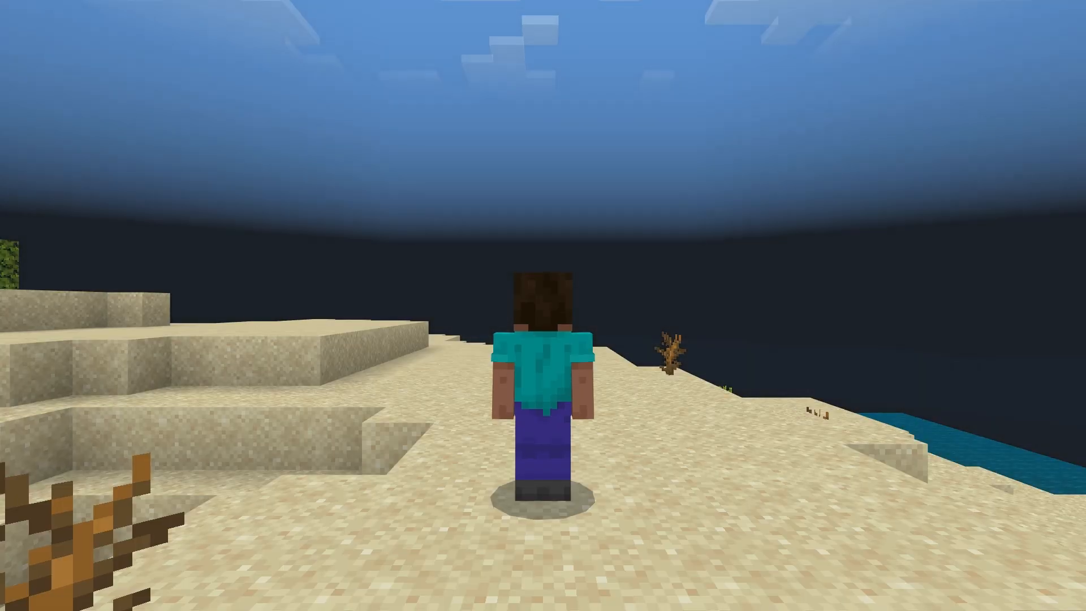